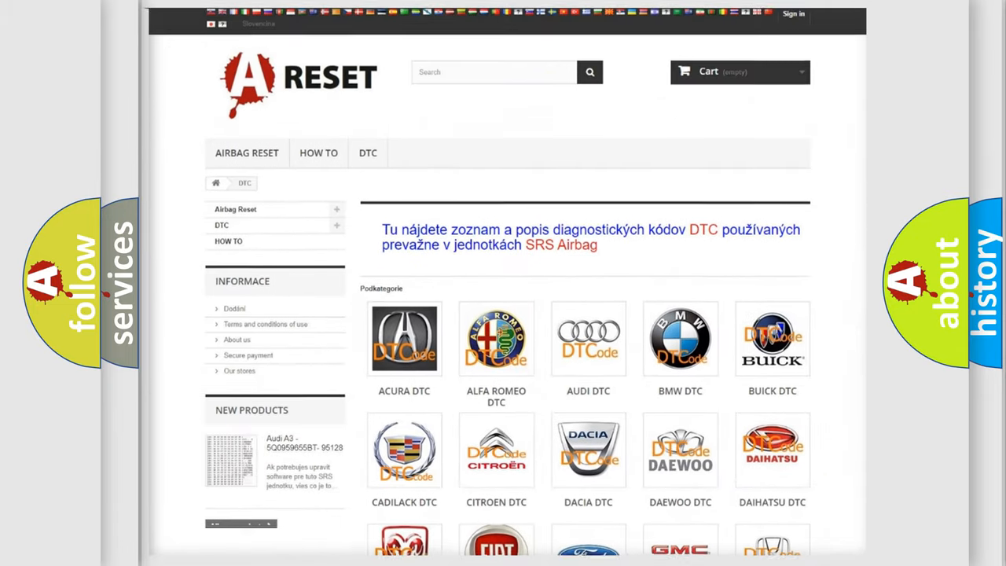
Choose the Chrysler tile from the brand grid to show its DTC code list.
scroll(down, 3)
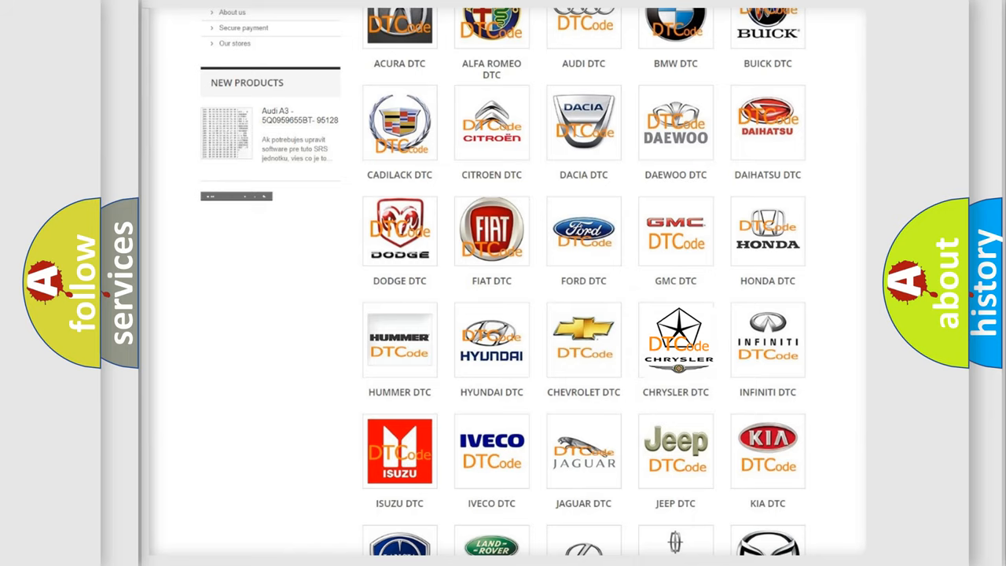
click(676, 339)
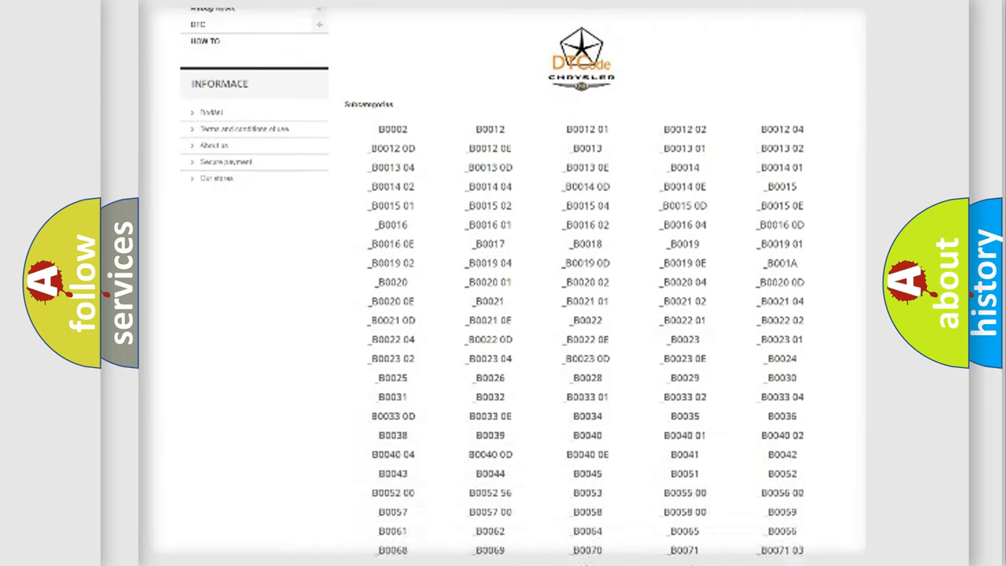
scroll(up, 3)
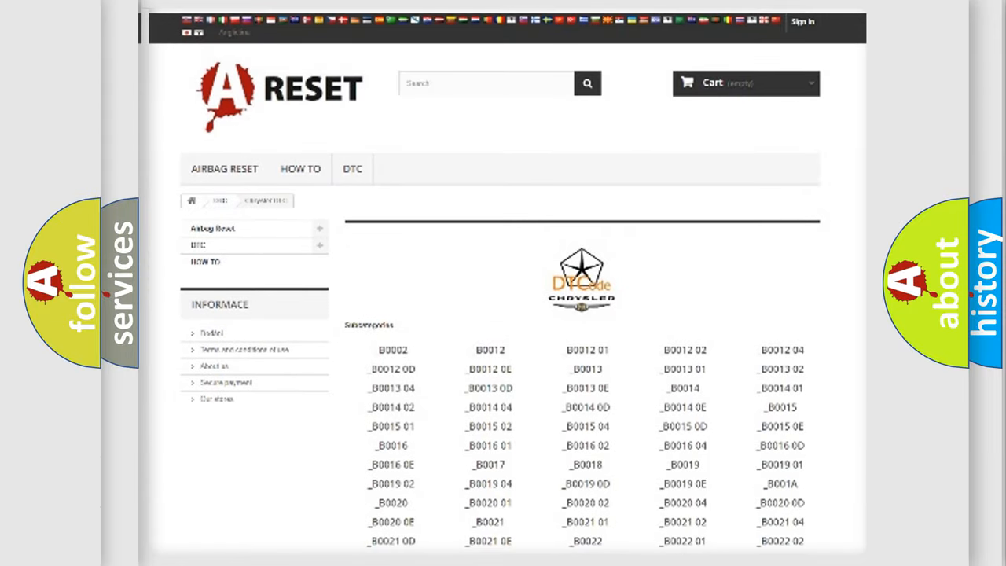